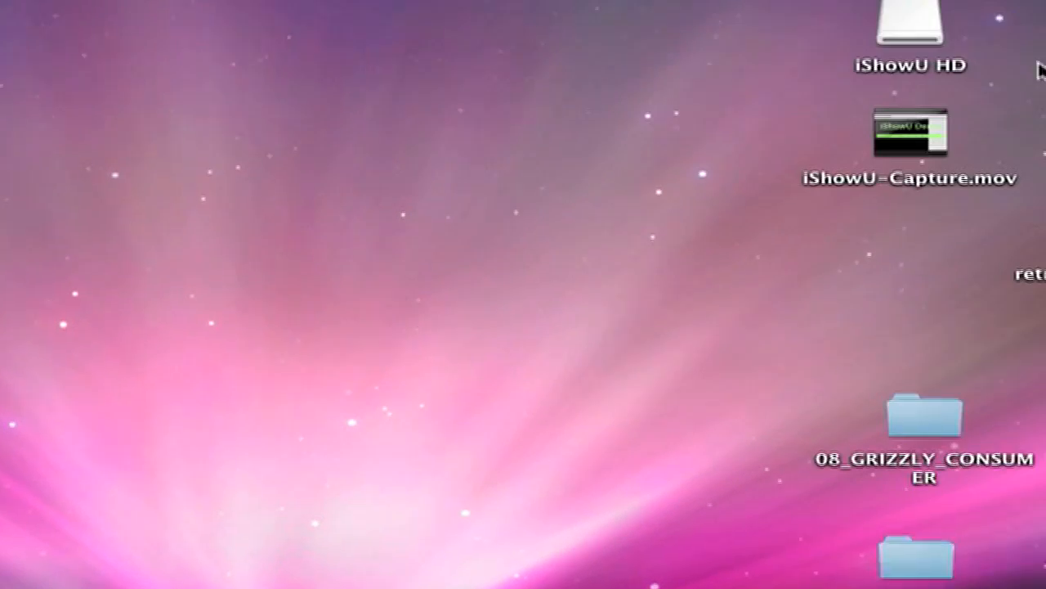
Search Spotlight for 'imovie' to launch iMovie HD
click(1001, 19)
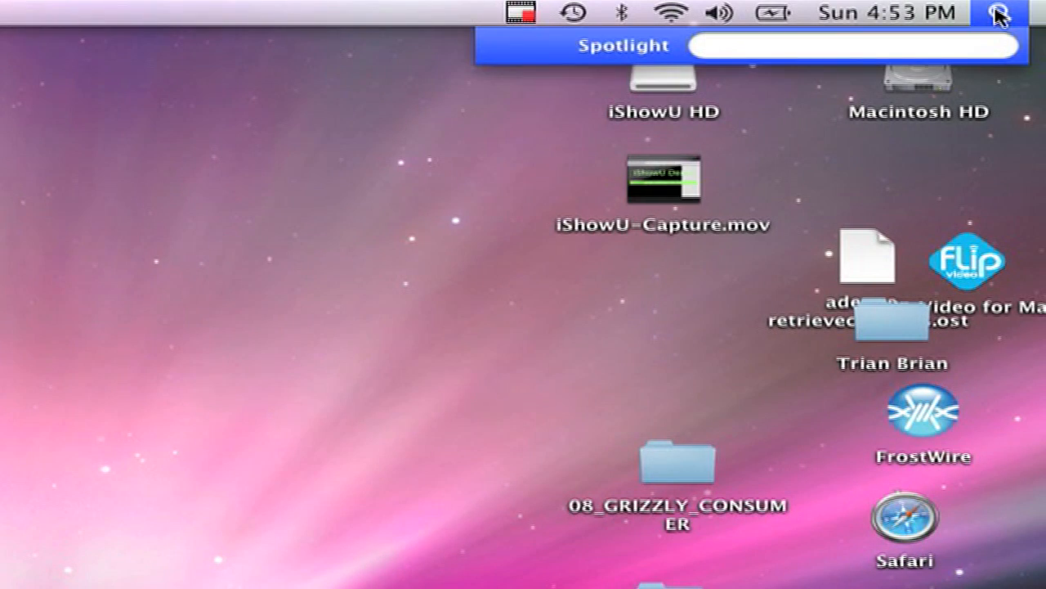
text(imovie)
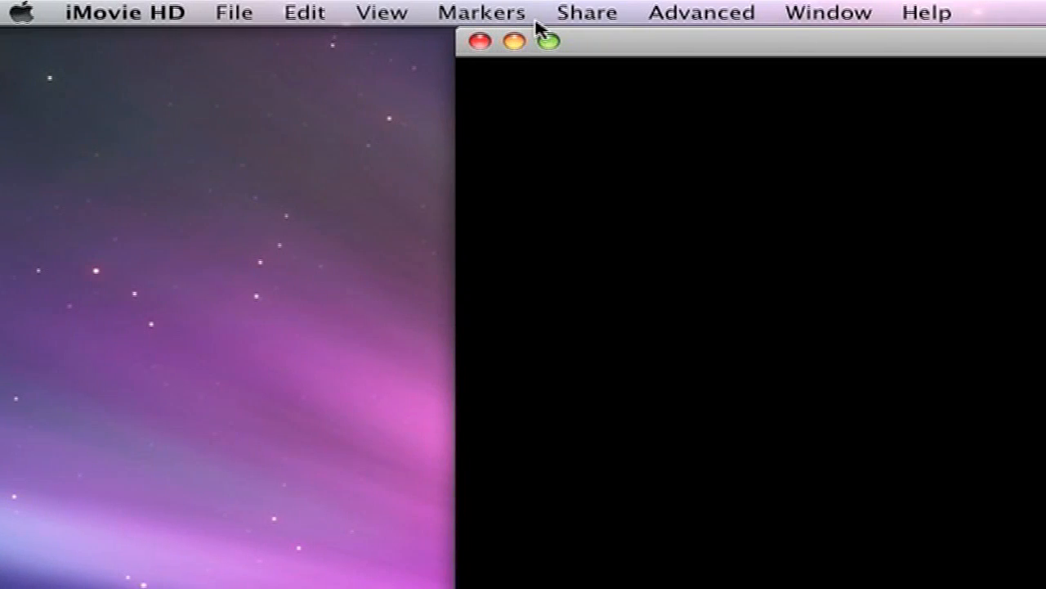
mouse_move(291, 36)
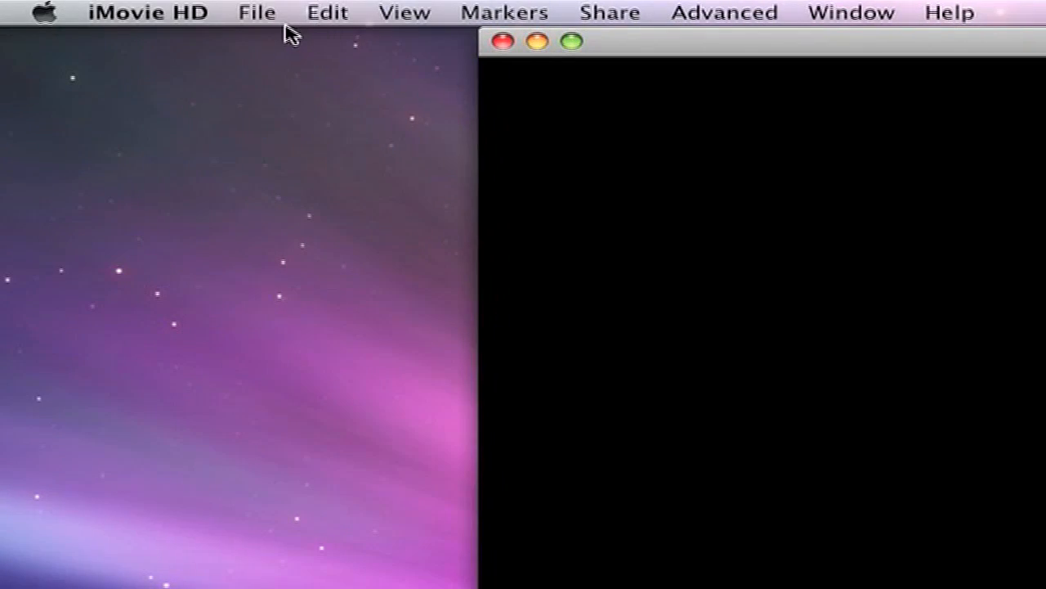
Bring up the Open dialog from the File menu
click(272, 13)
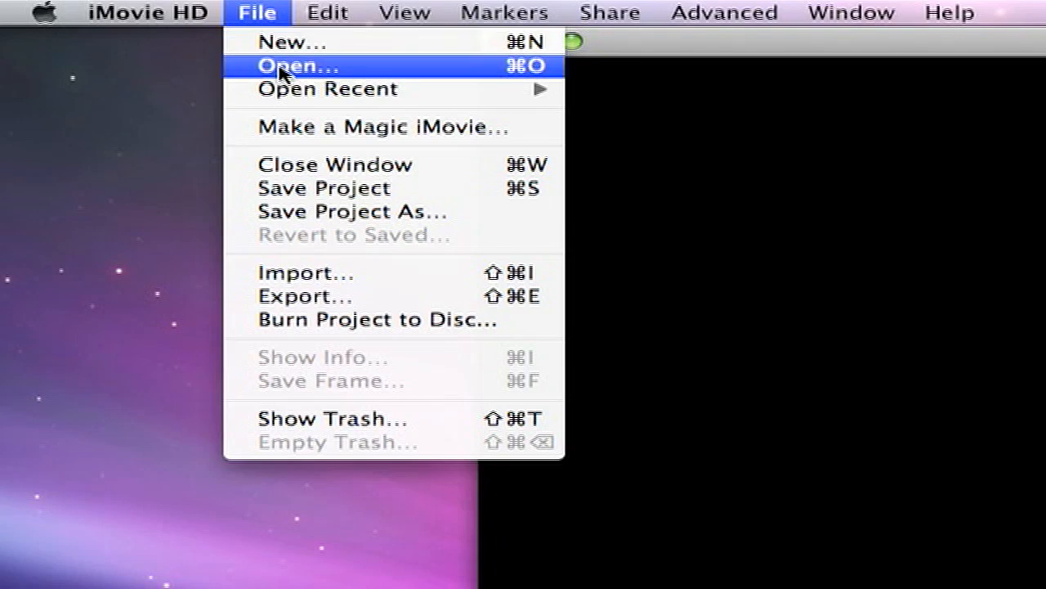
click(295, 65)
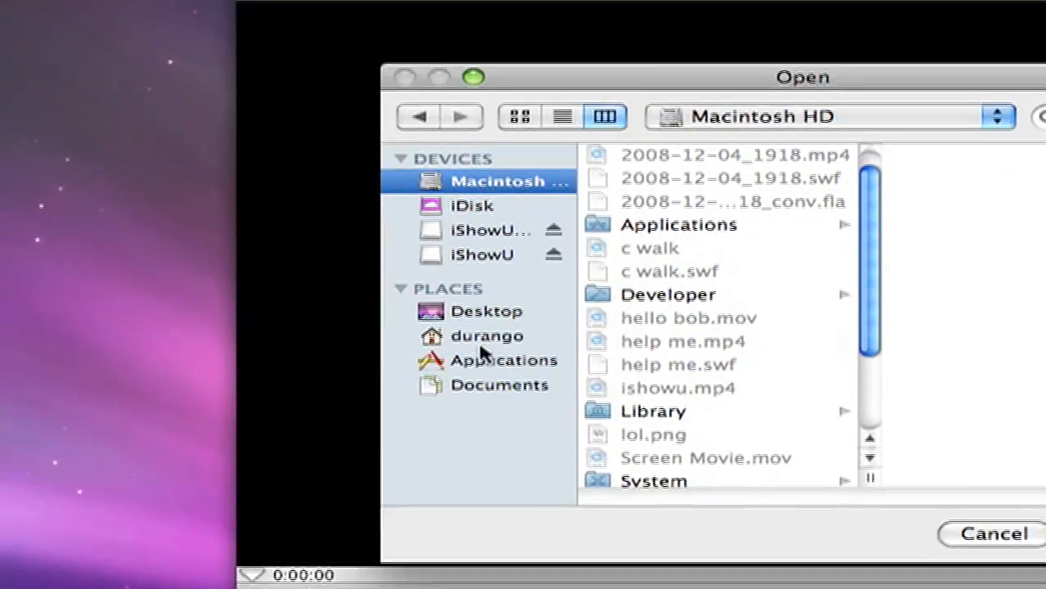
Browse the sidebar places and settle in Documents to open the scooter project
click(484, 311)
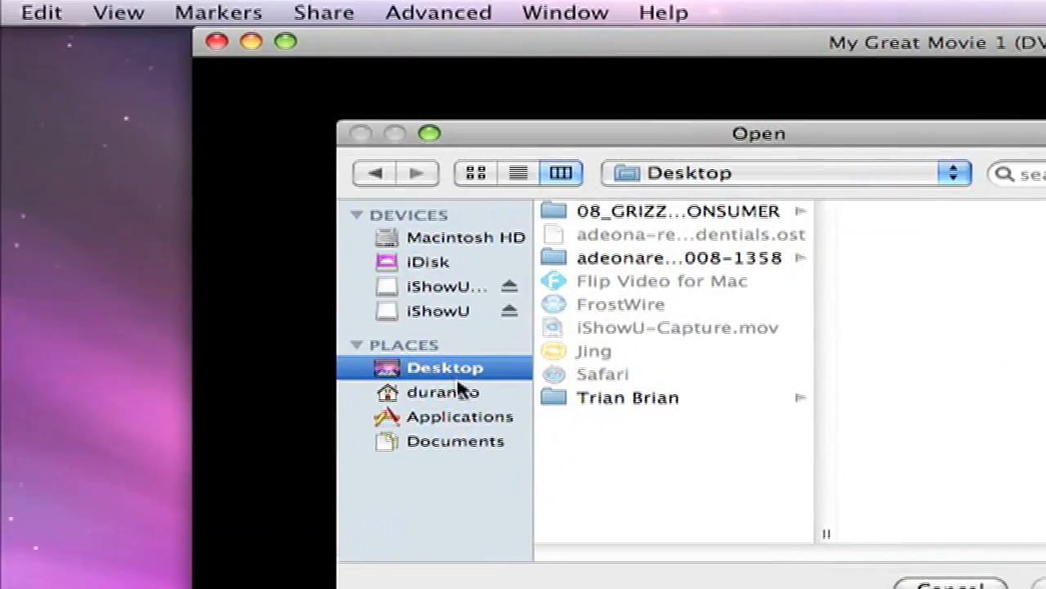
click(454, 442)
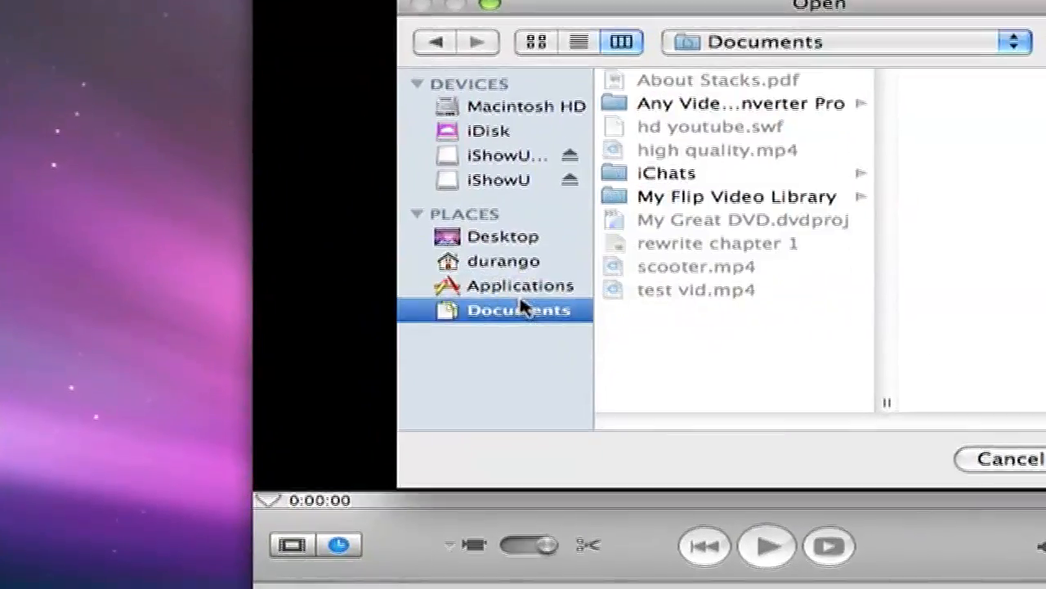
click(523, 284)
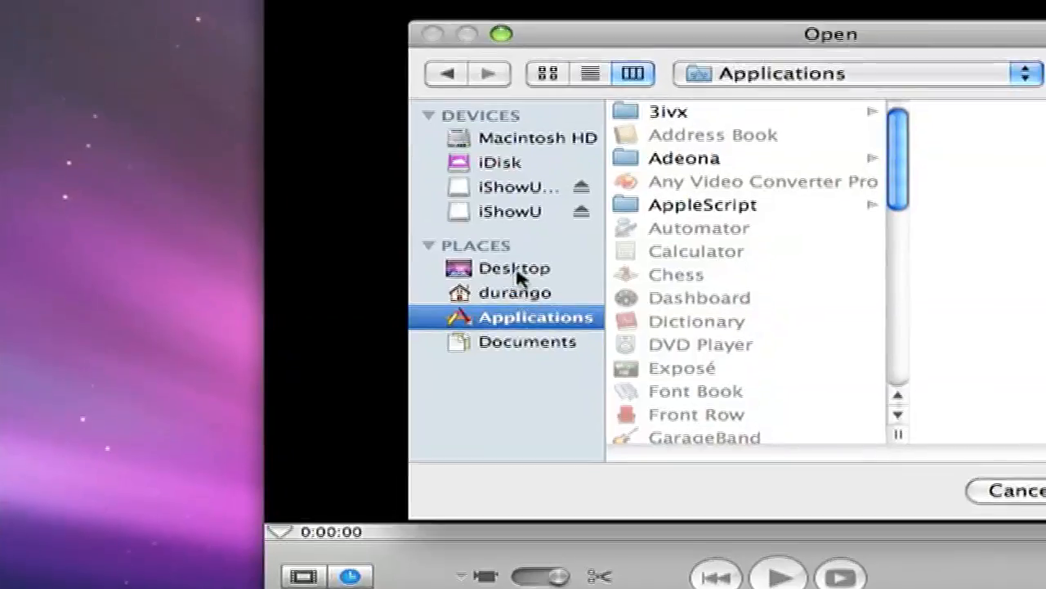
click(513, 268)
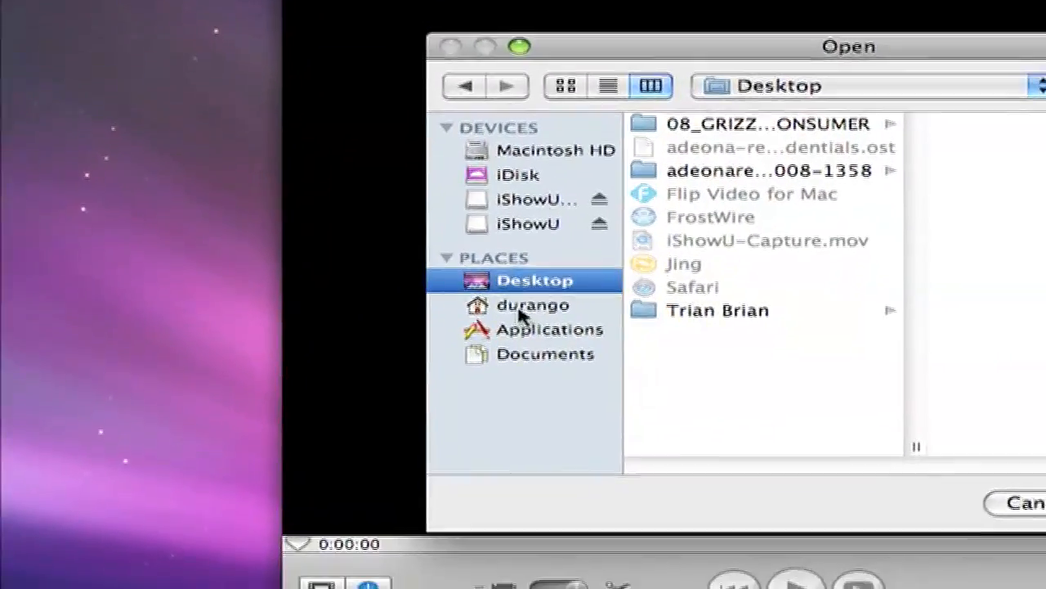
click(546, 330)
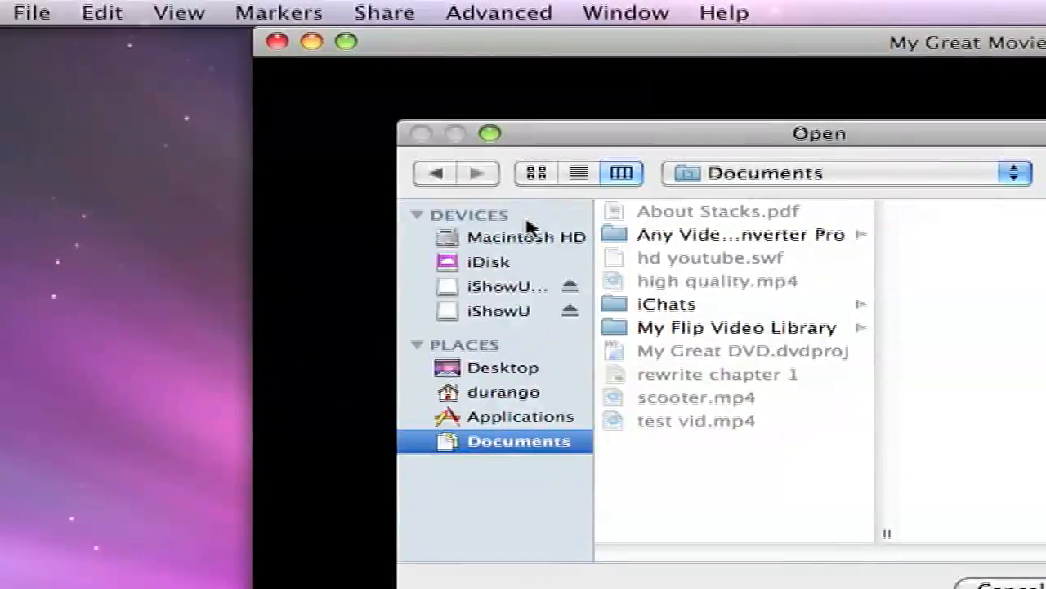
click(527, 237)
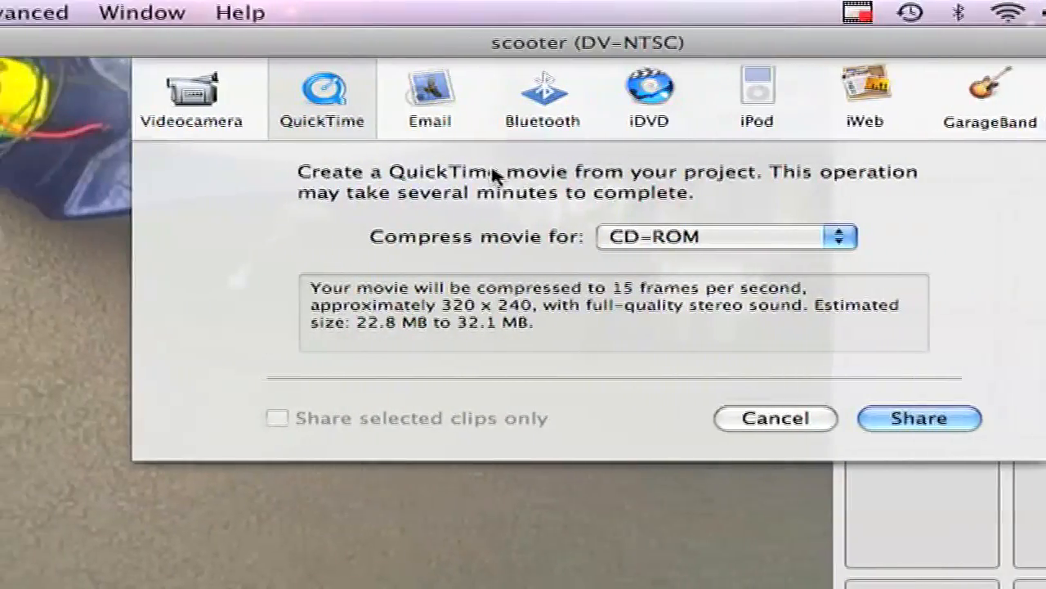
Set 'Compress movie for' to Expert Settings in the QuickTime share dialog
click(728, 236)
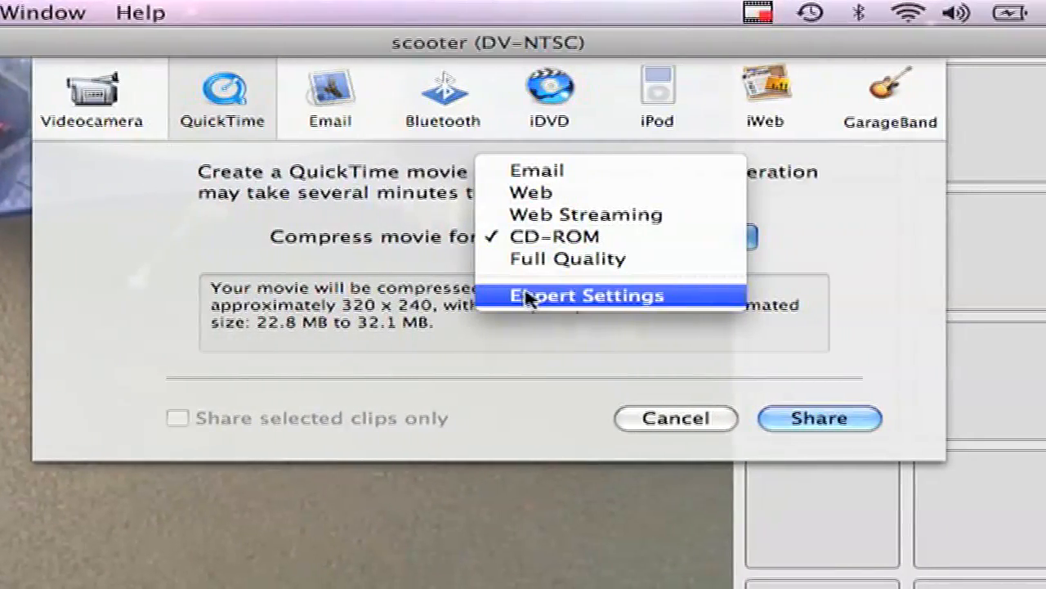
click(586, 294)
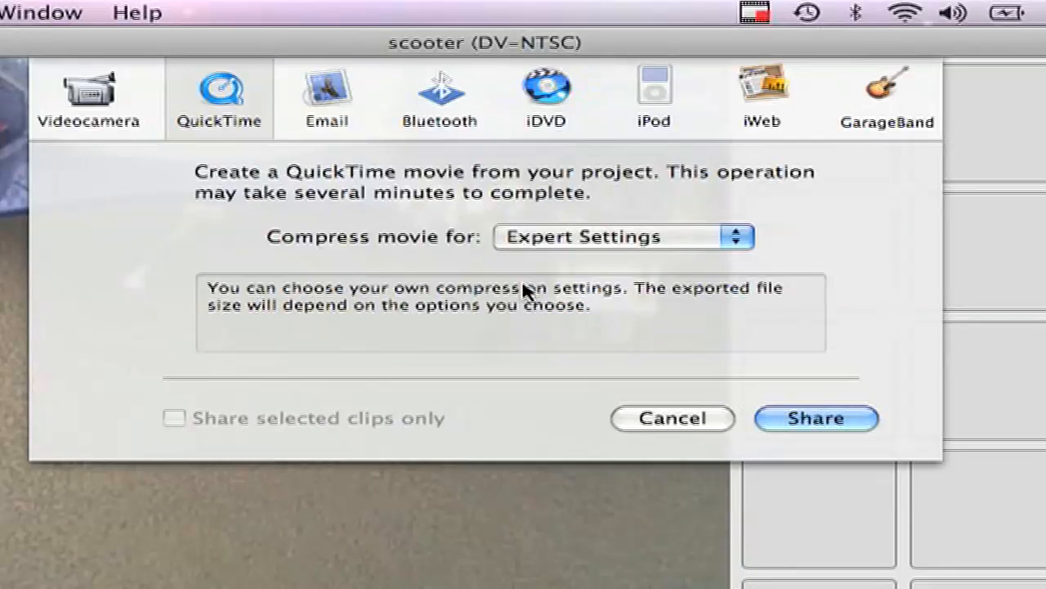
click(625, 235)
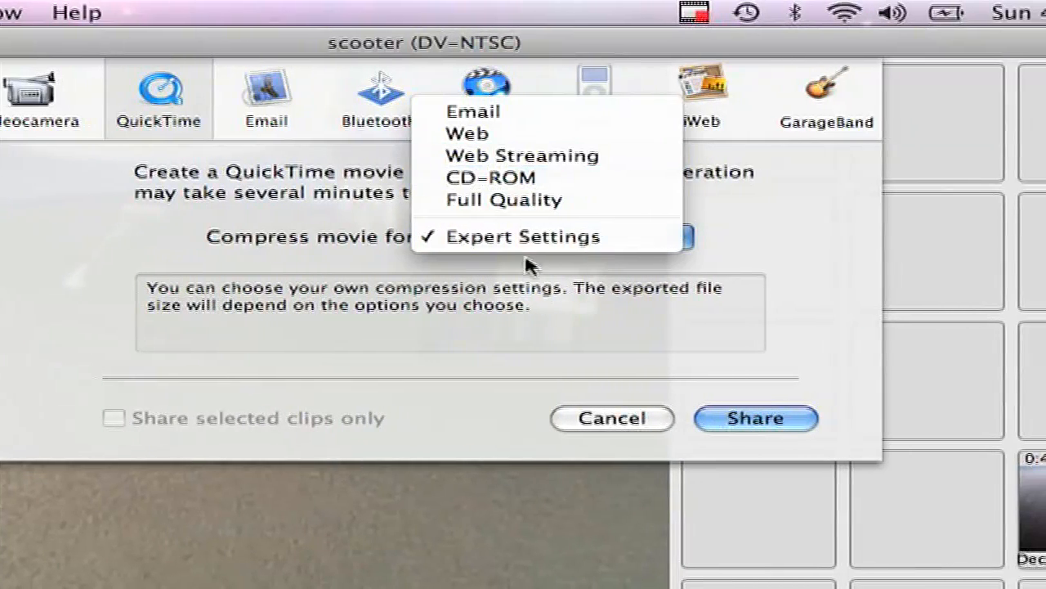
click(508, 235)
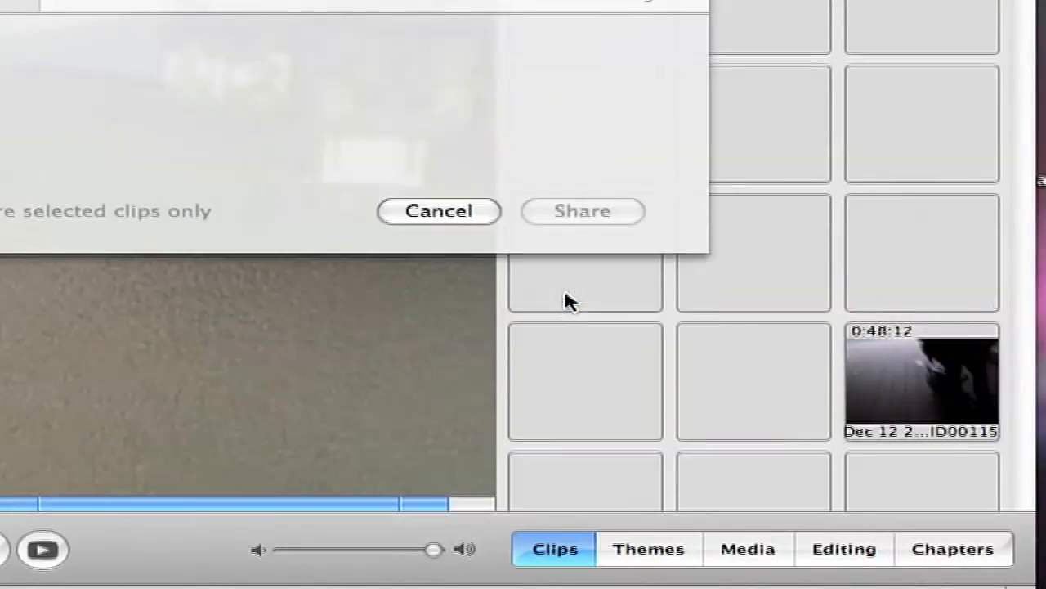
Start the share, choose Movie to MPEG-4 as the export format and go to its Options
click(582, 211)
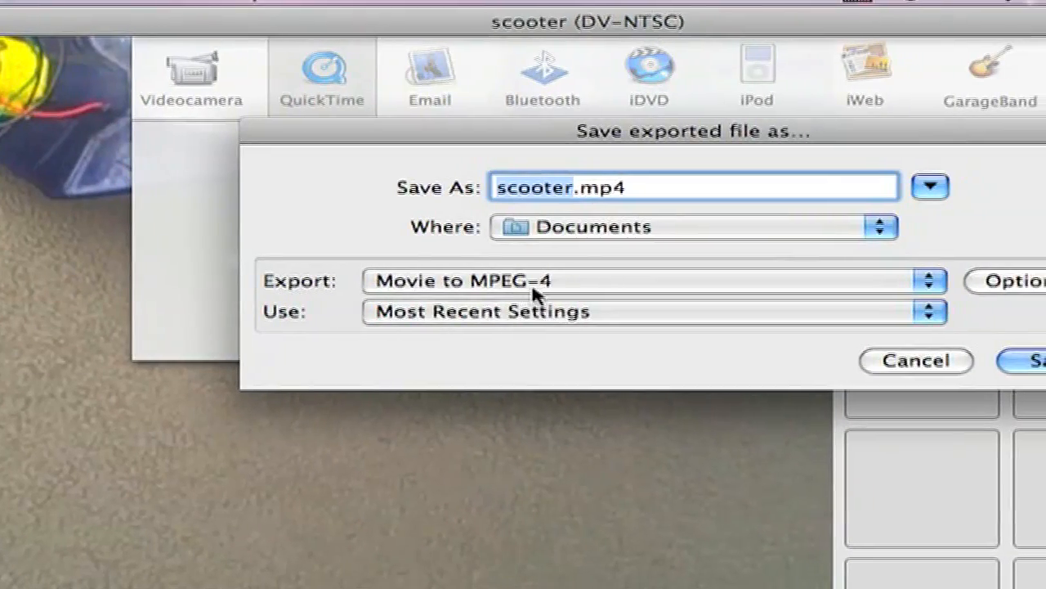
click(638, 281)
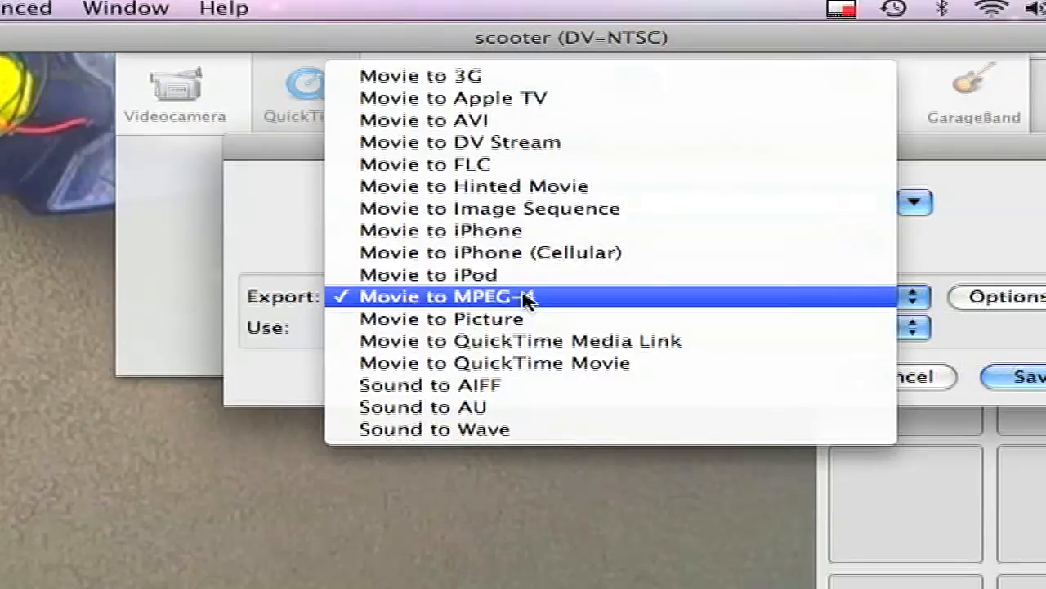
click(449, 298)
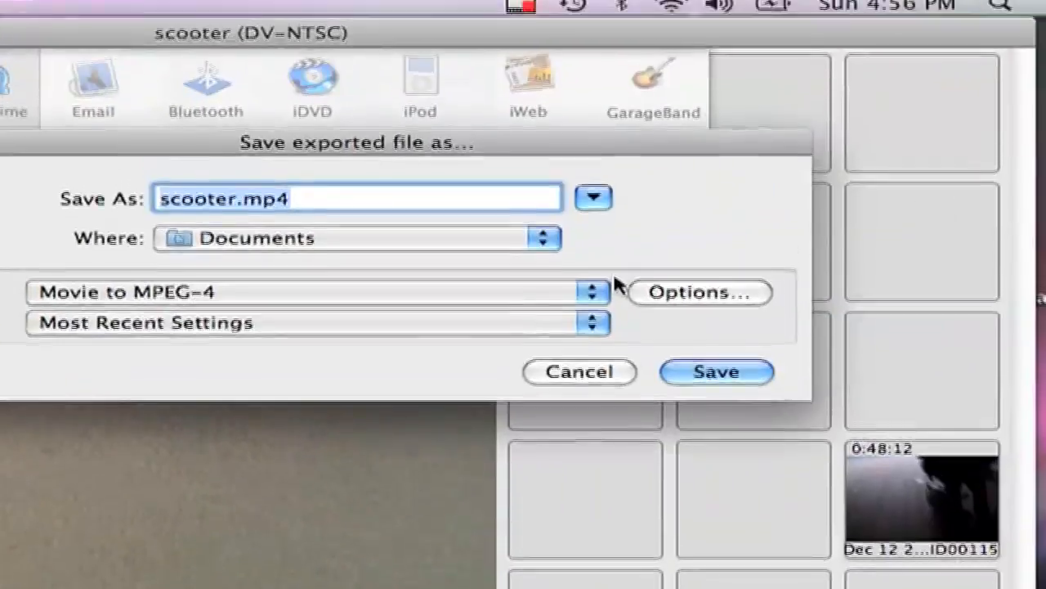
click(699, 291)
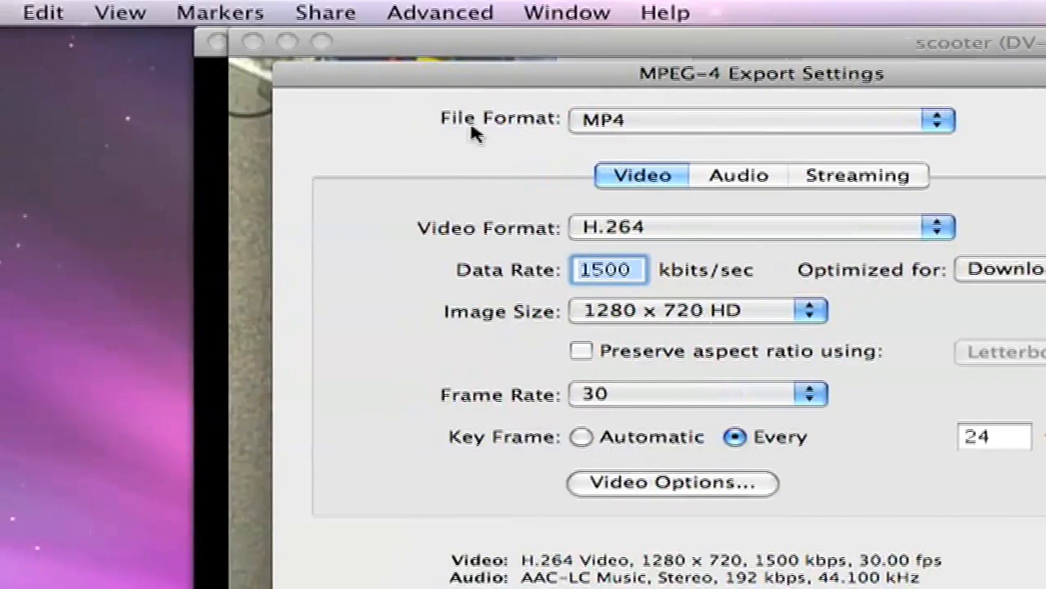
Look over the MPEG-4 export settings, cancel, and reopen them
click(761, 119)
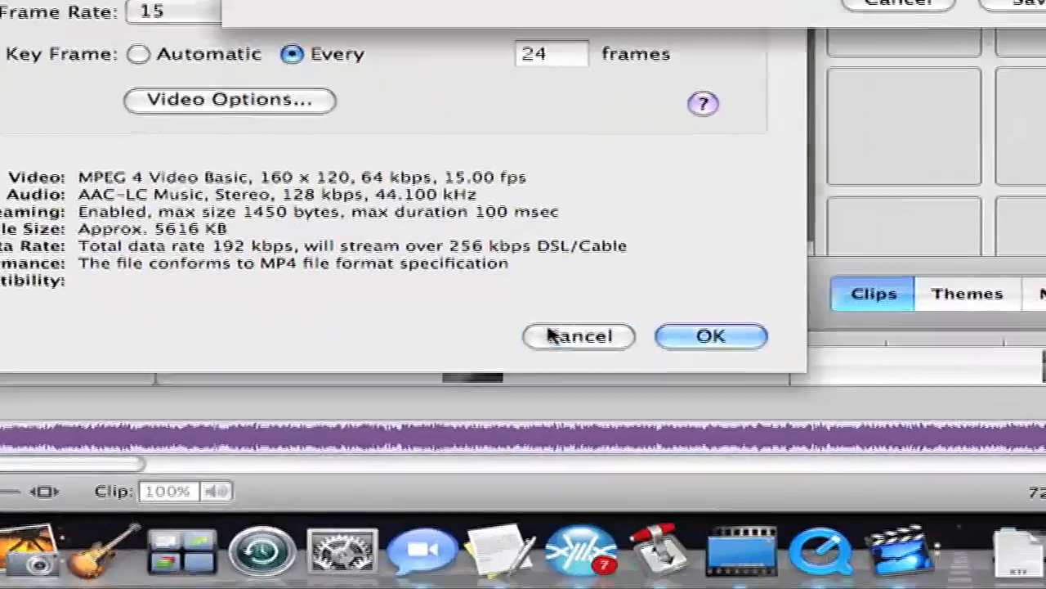
click(711, 337)
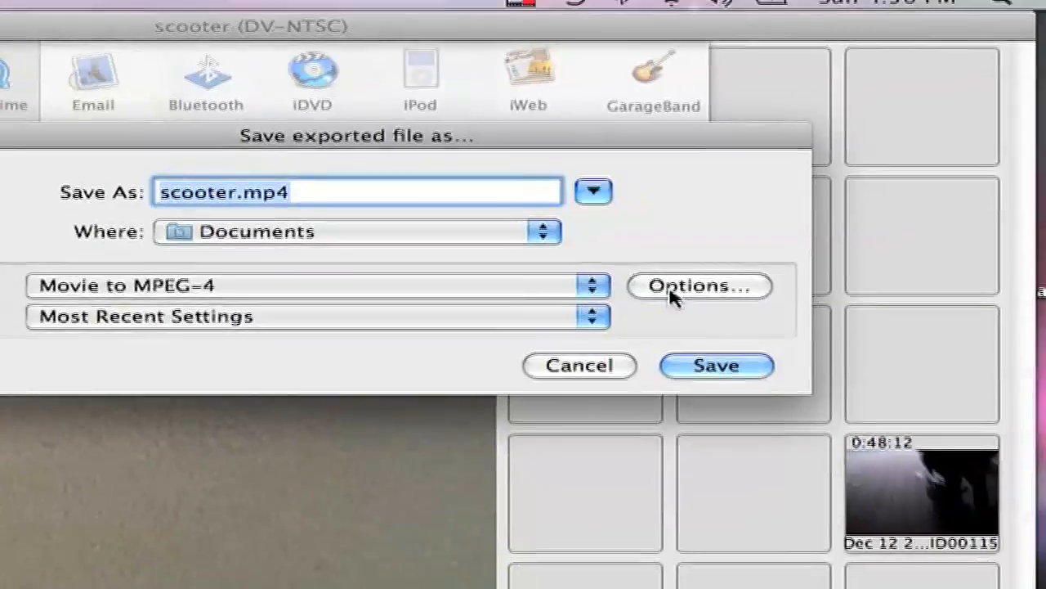
click(700, 287)
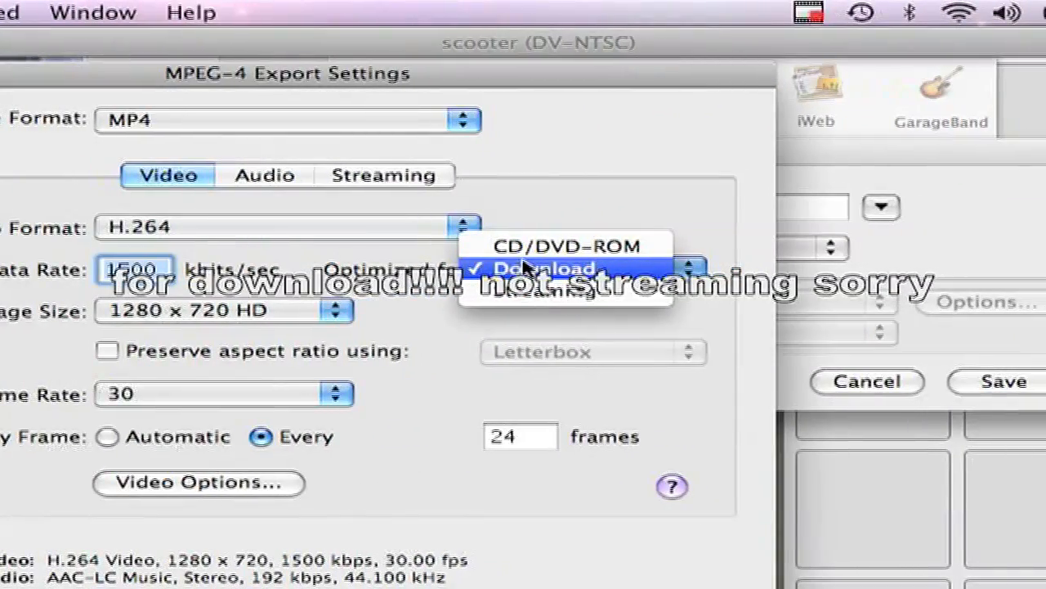
mouse_move(526, 295)
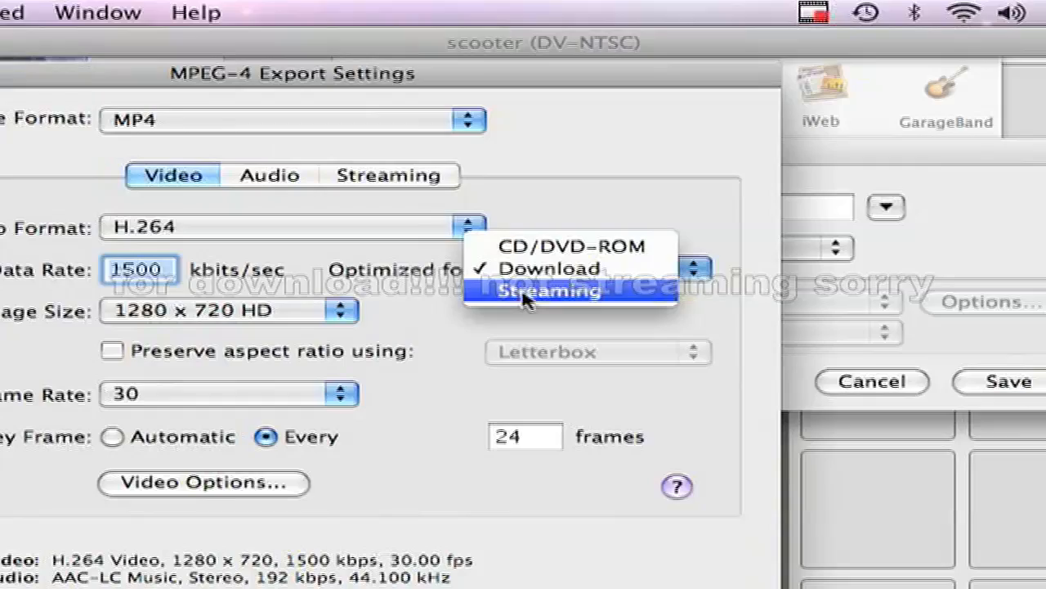
Set the H.264 video to Streaming-optimized, 1280 x 720 HD, at 30 fps
click(551, 291)
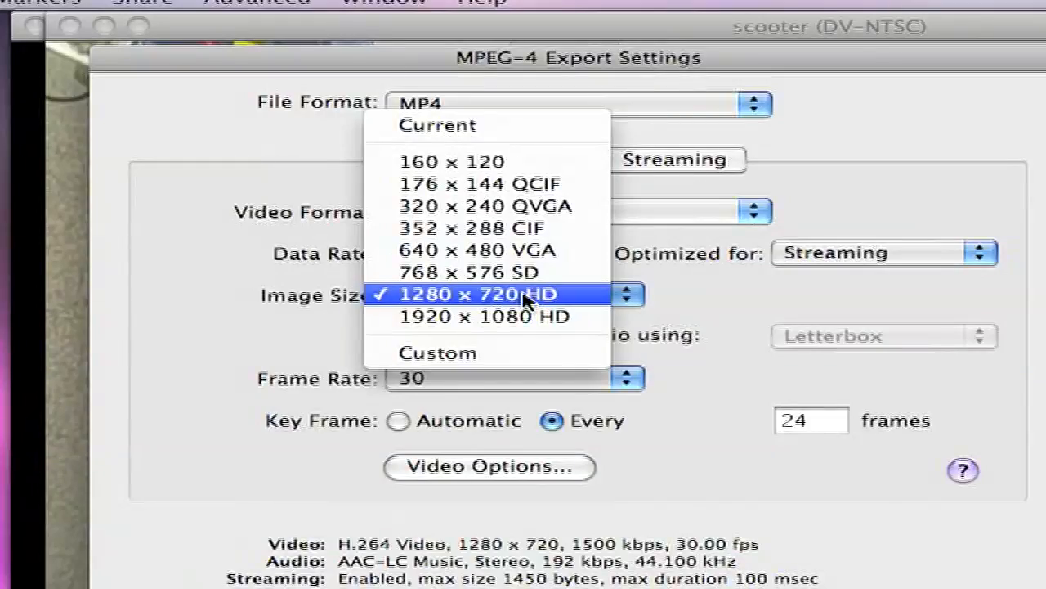
click(484, 294)
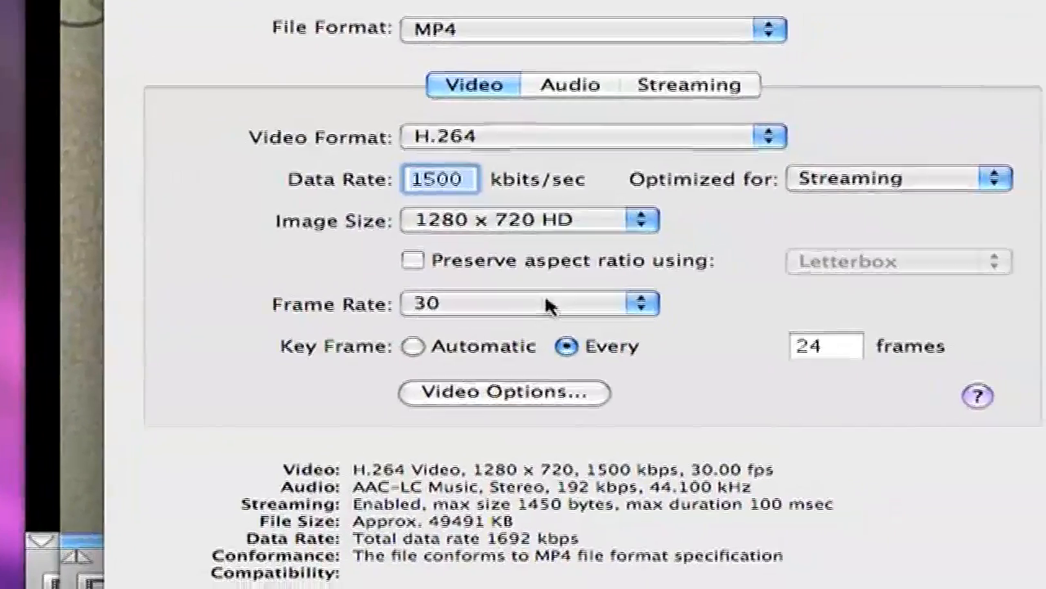
click(530, 303)
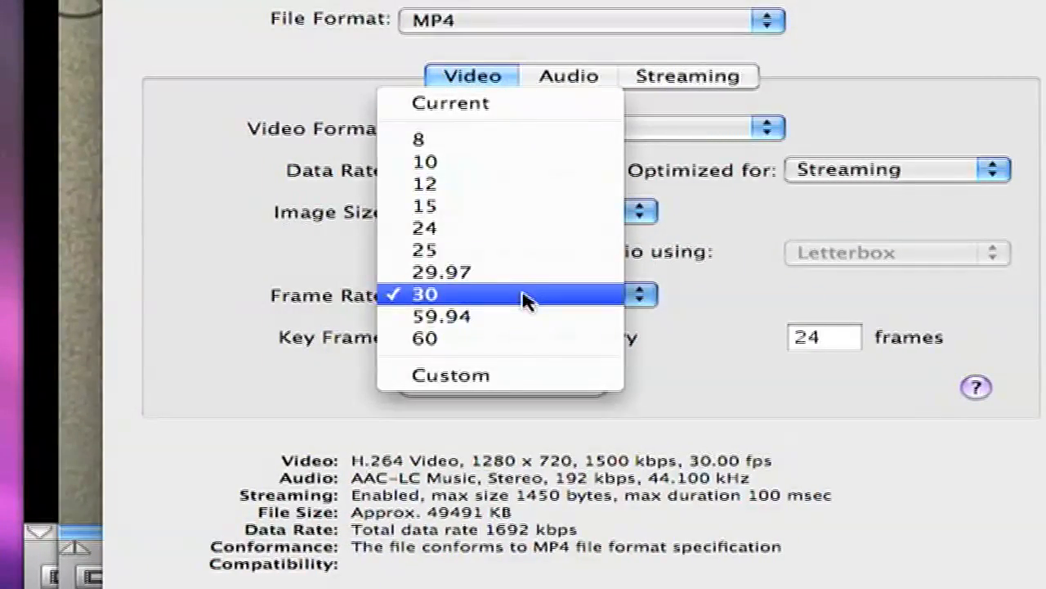
click(429, 294)
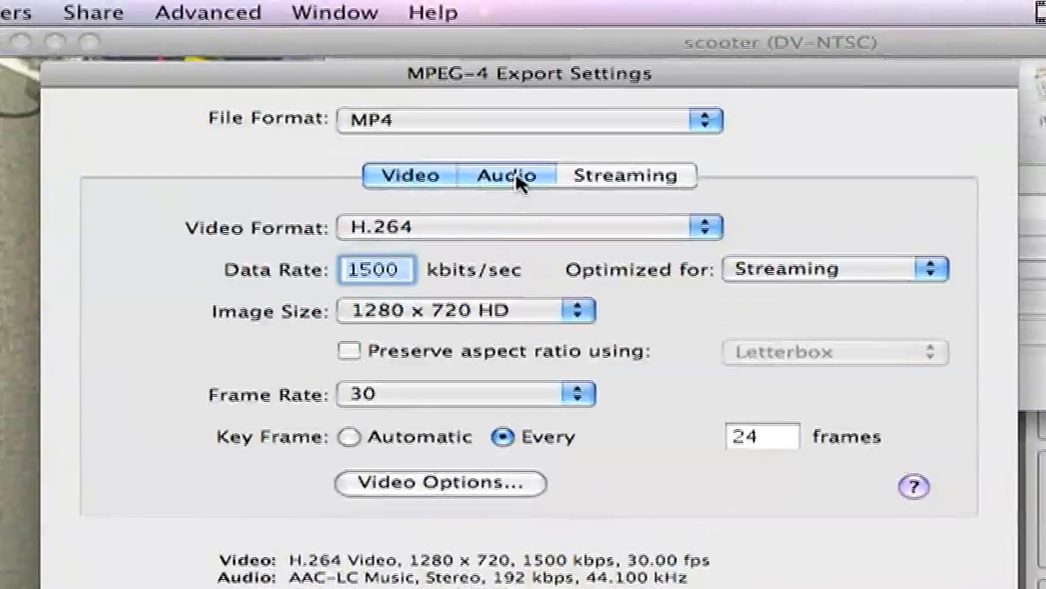
Keep the audio as AAC-LC (Music) in Stereo in the Audio settings
click(507, 175)
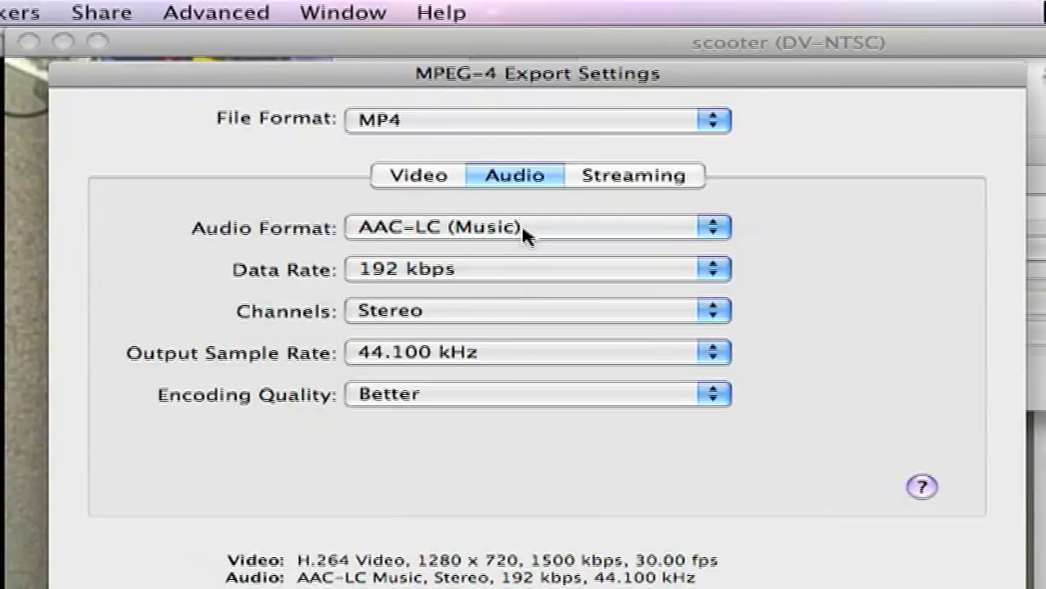
click(537, 227)
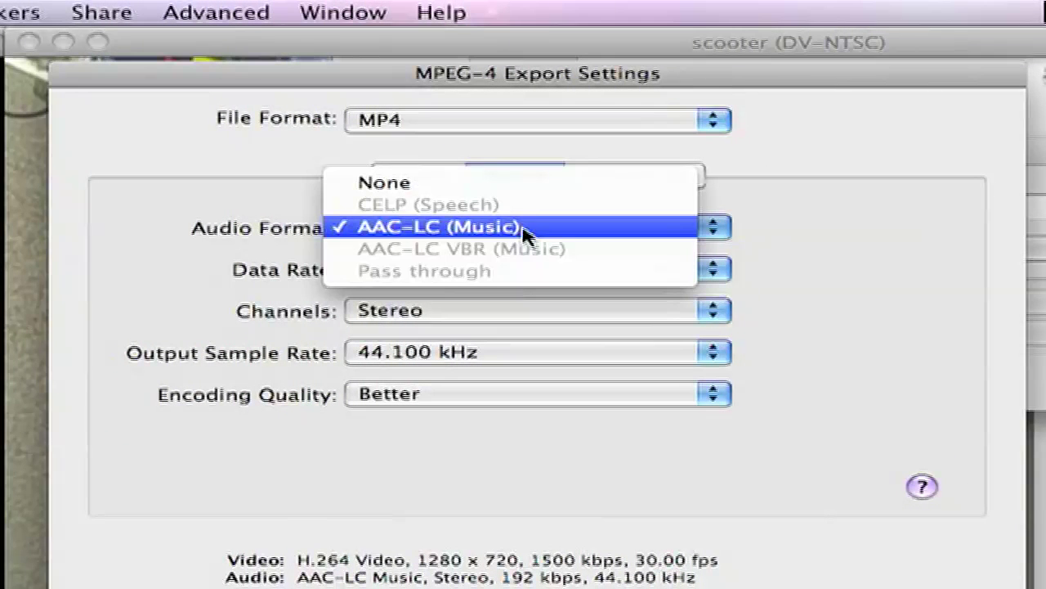
click(435, 225)
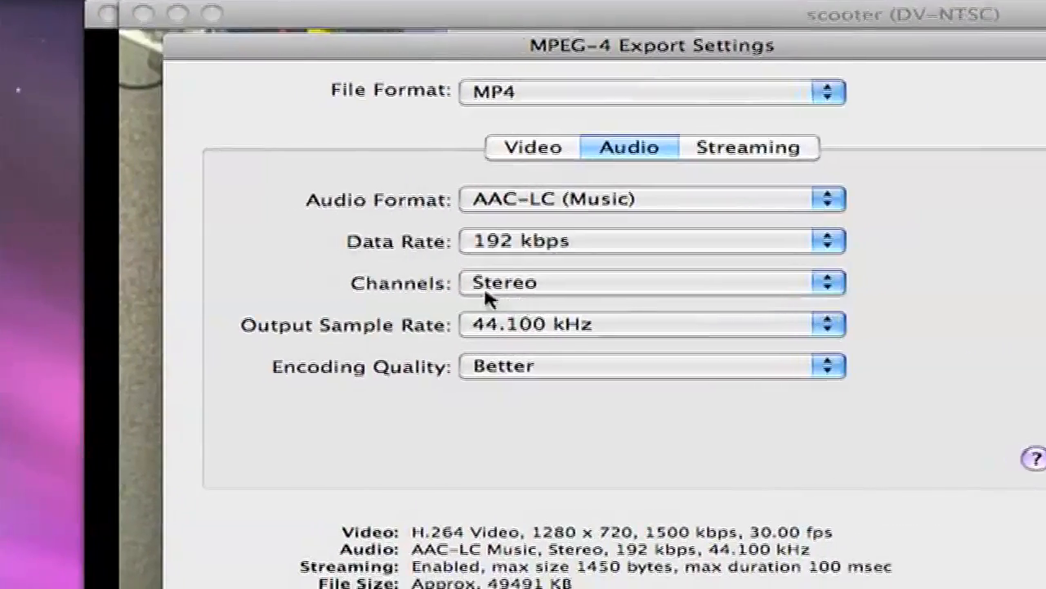
click(651, 281)
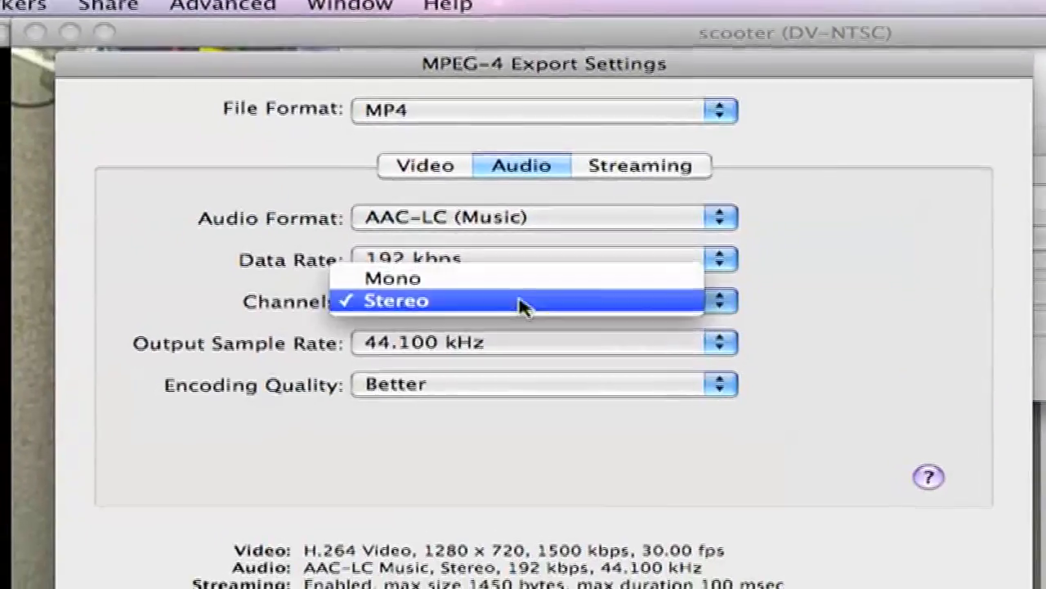
click(396, 300)
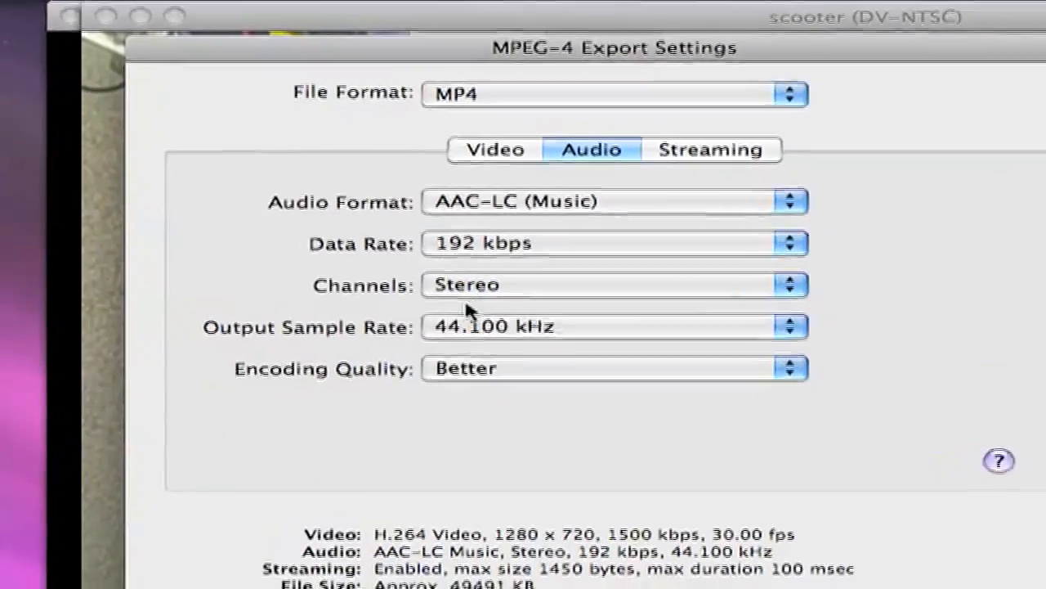